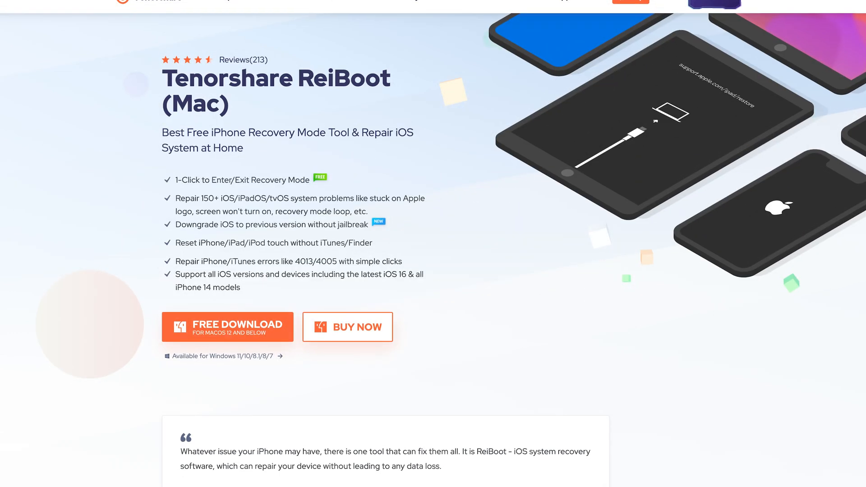
Run ReiBoot Standard Repair on the iPhone 13 Pro with the downloaded firmware 16.0.
scroll(down, 3)
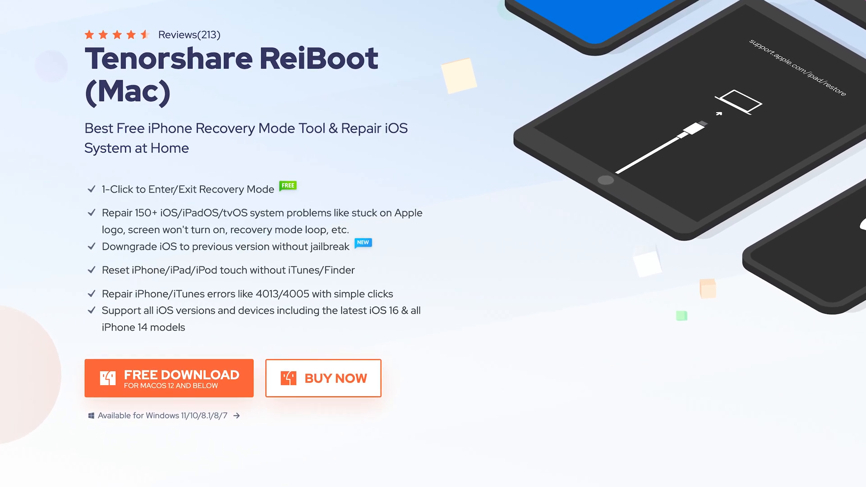
scroll(down, 3)
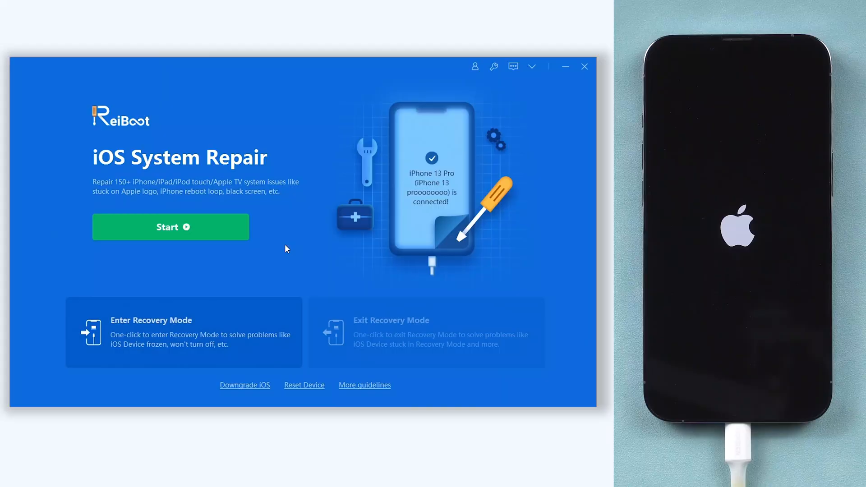
mouse_move(495, 189)
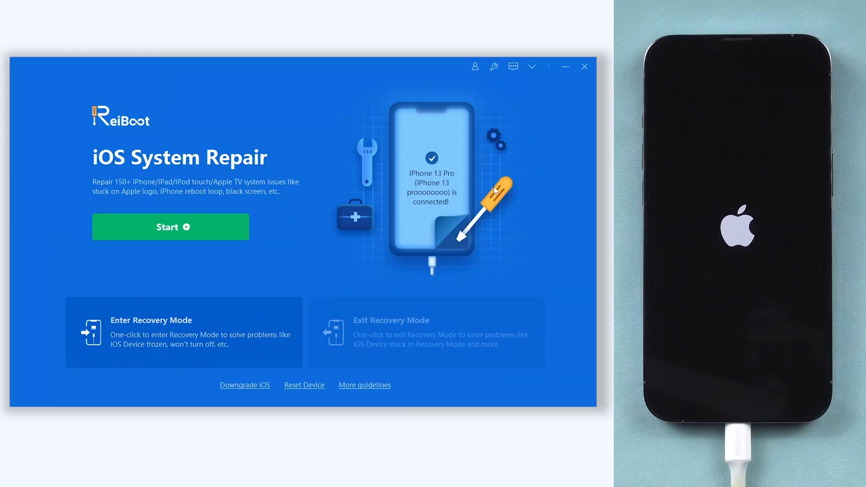
mouse_move(285, 237)
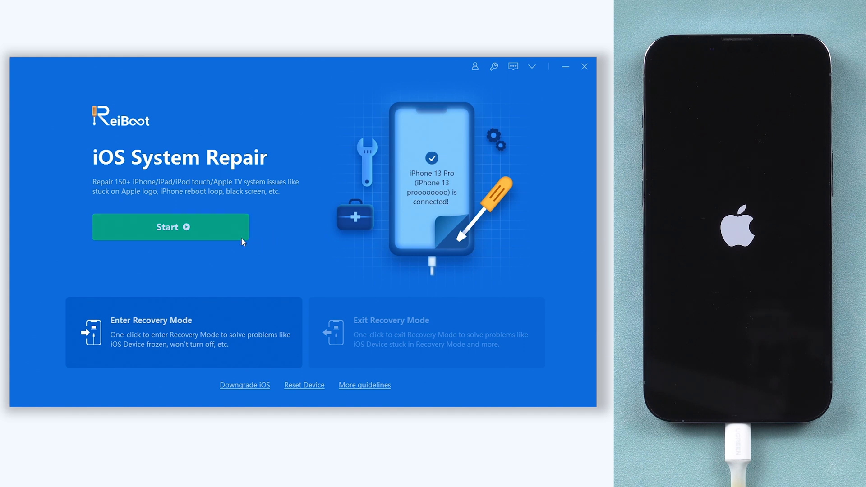
click(170, 226)
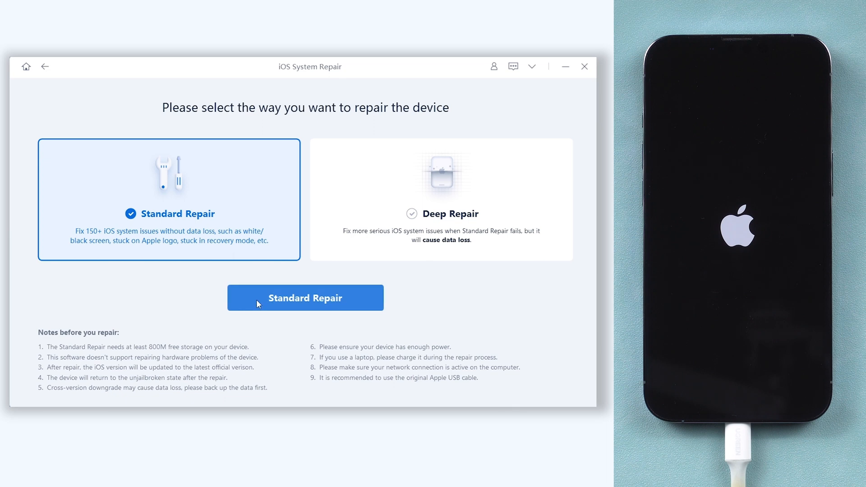
click(304, 297)
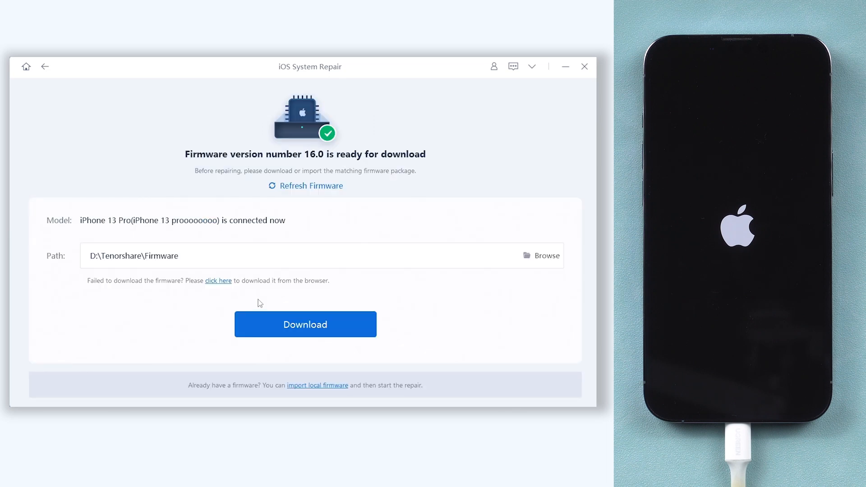
click(305, 324)
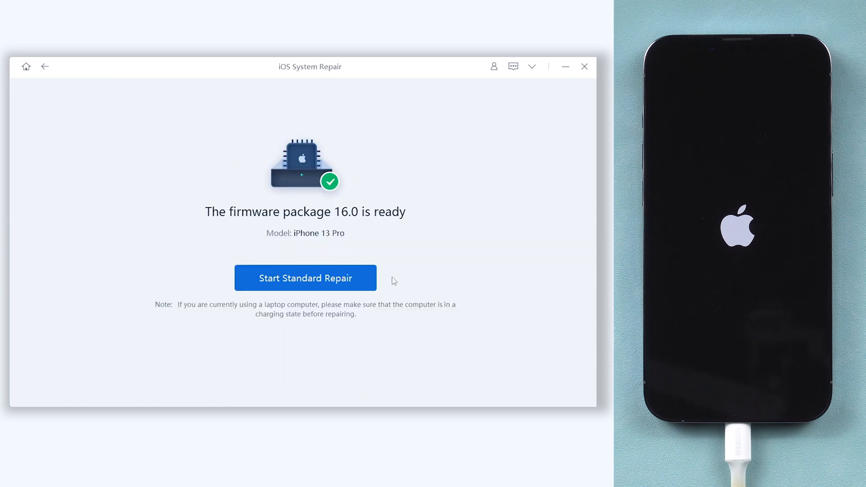
click(305, 277)
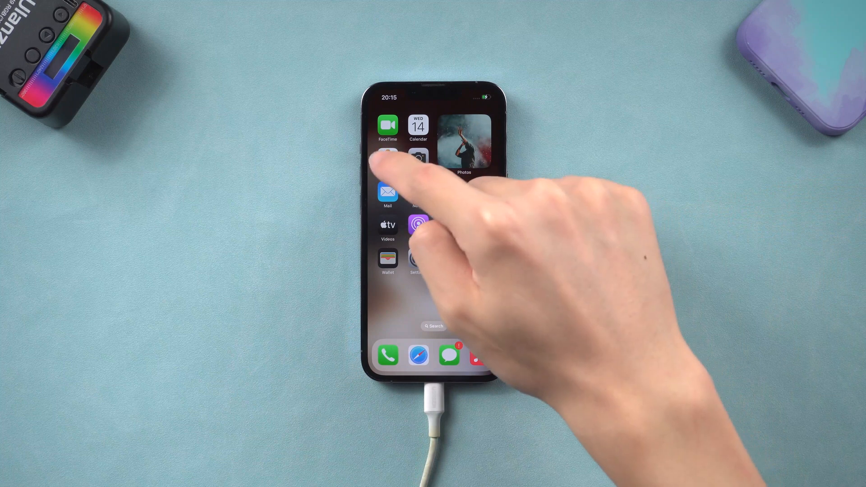
Confirm the iPhone's photos are intact, then proceed to the Standard/Deep Repair choice.
click(463, 143)
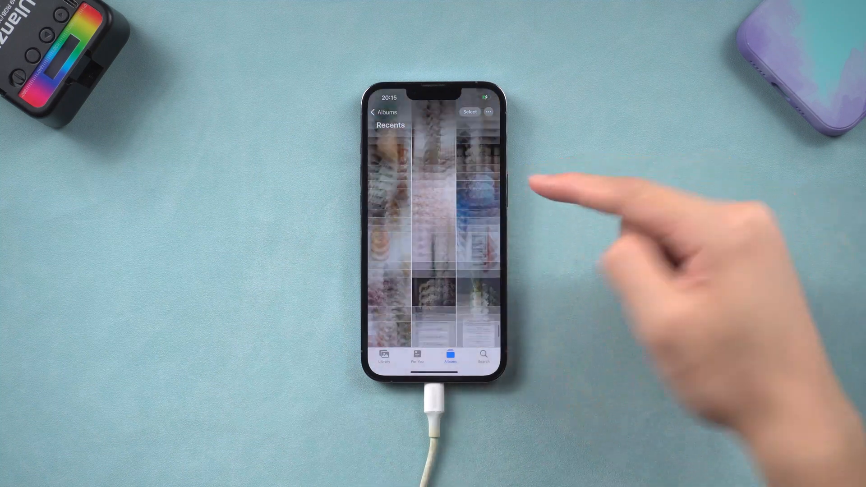
scroll(up, 3)
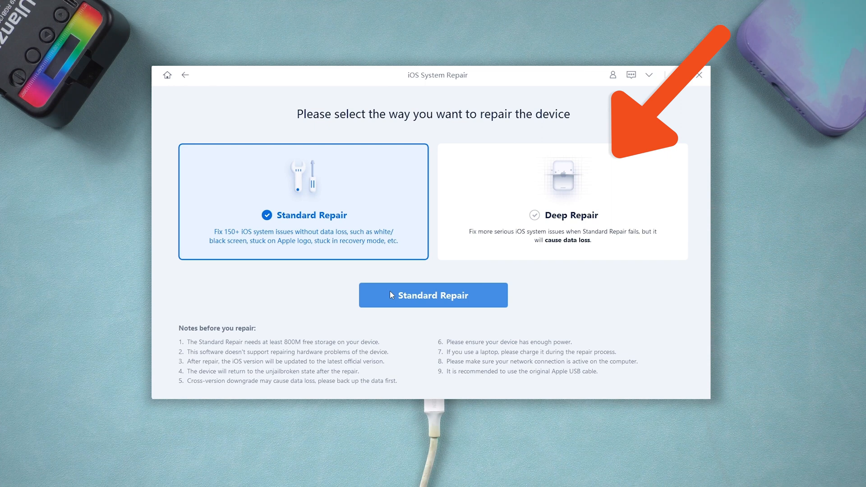
click(433, 295)
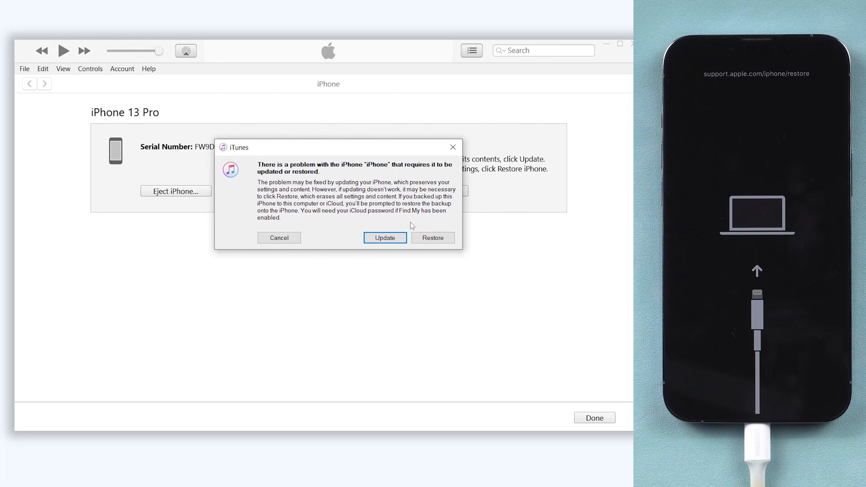
Choose Update in iTunes' recovery-mode prompt so the iPhone 13 Pro keeps its data.
click(278, 238)
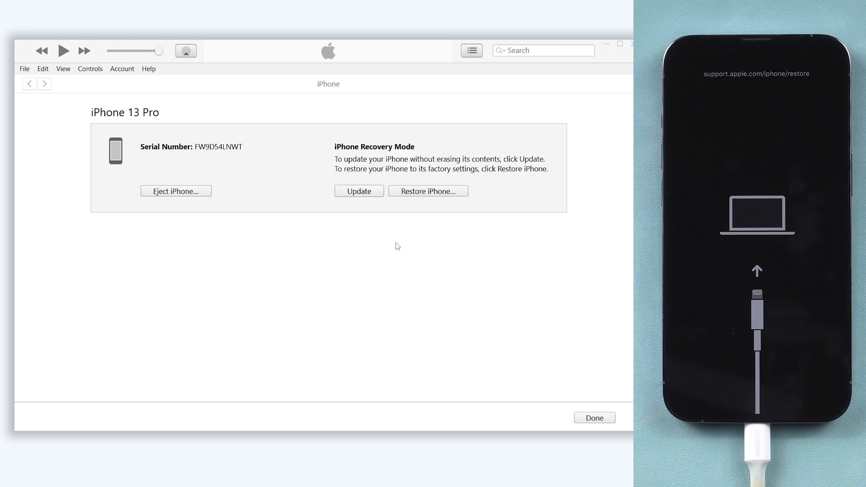
click(359, 191)
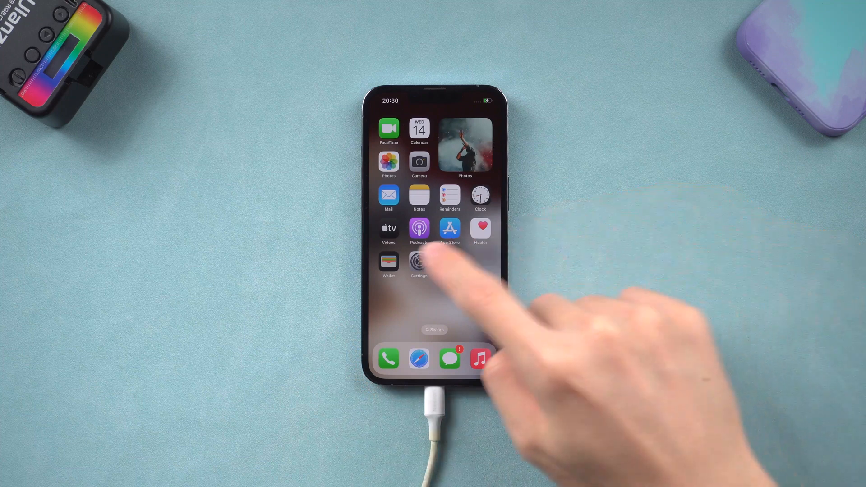
Launch the Settings app from the iPhone 13 Pro home screen.
click(418, 261)
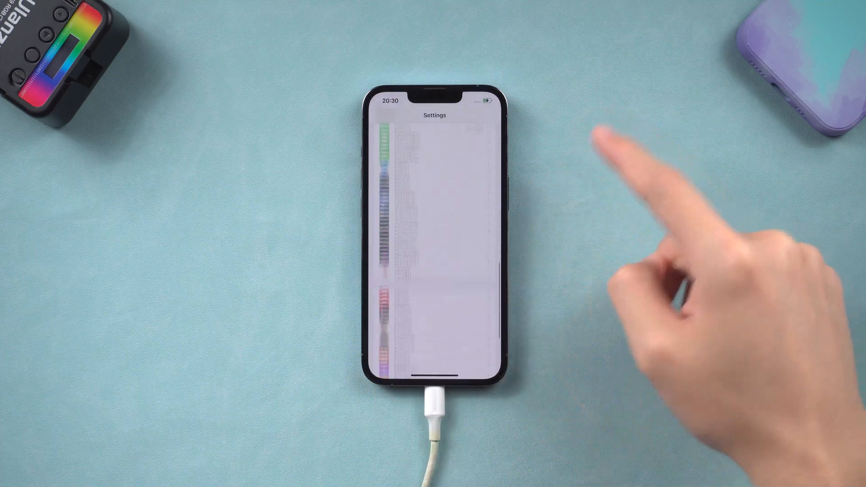